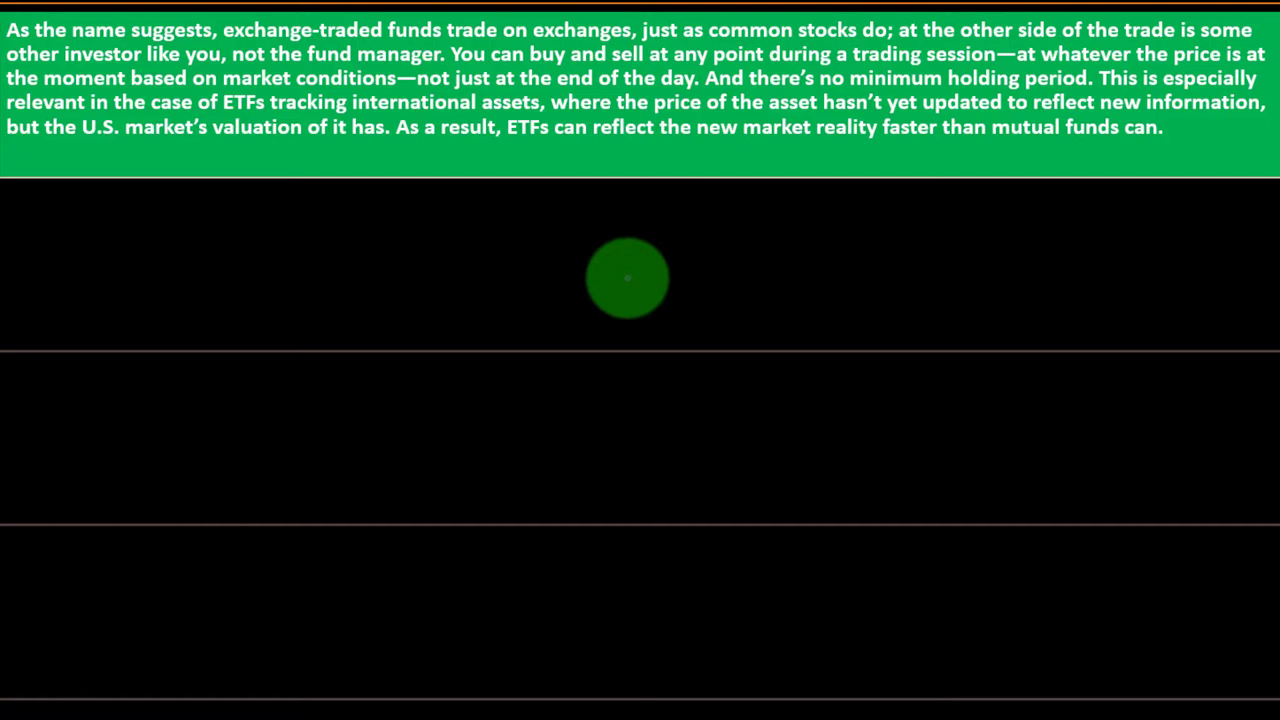
mouse_move(596, 284)
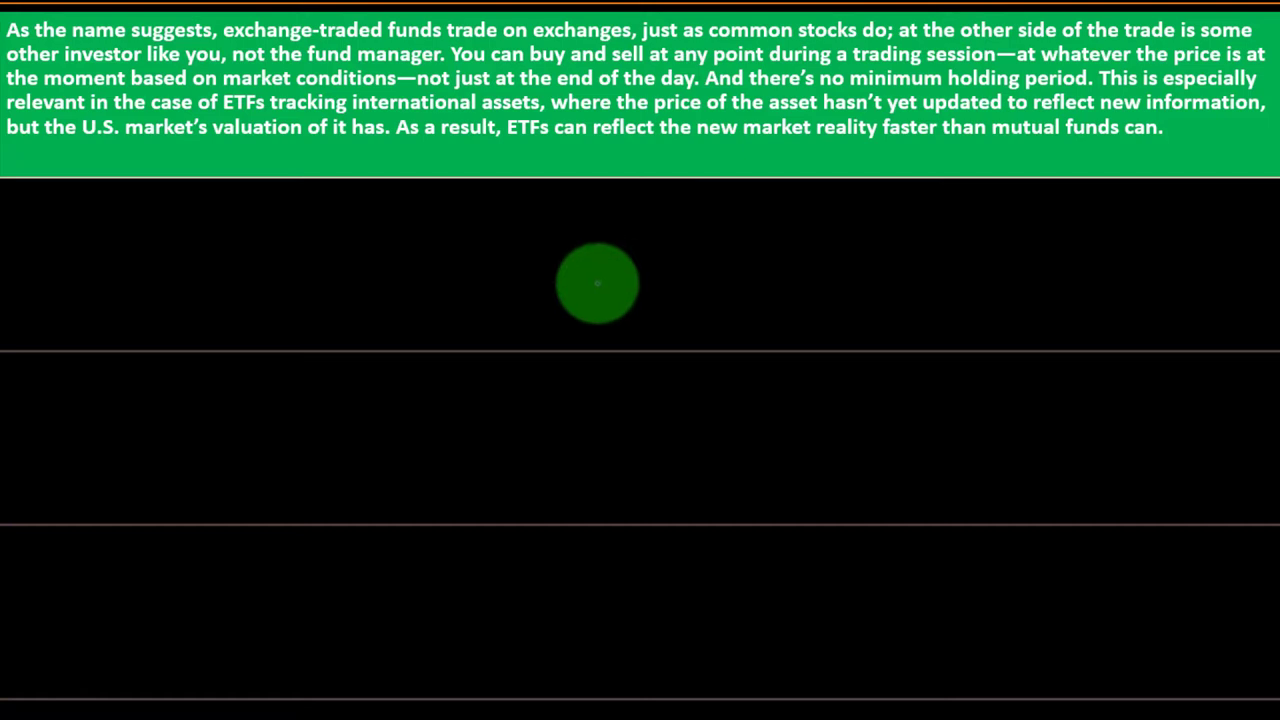